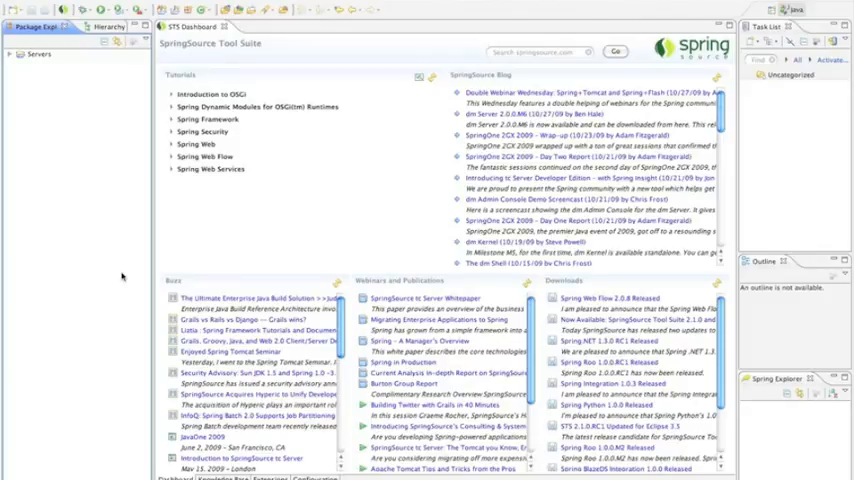
mouse_move(84, 200)
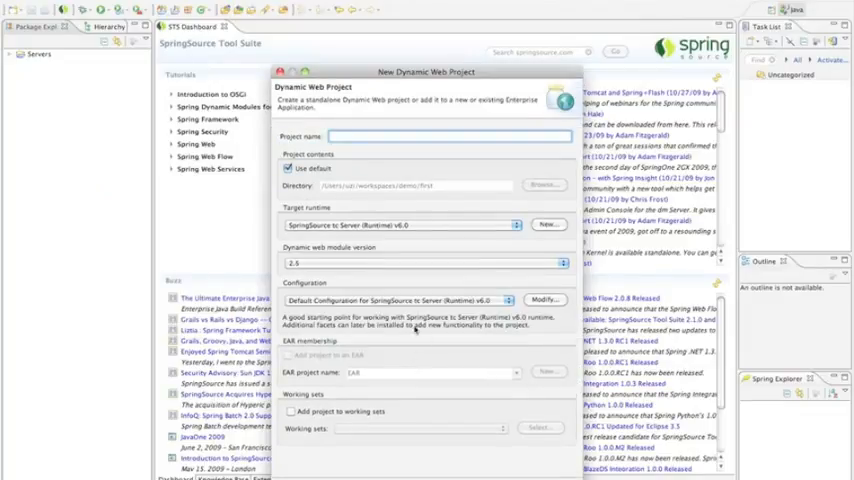
- Create a dynamic web project named alfresco with context root alfresco
text(alfresco)
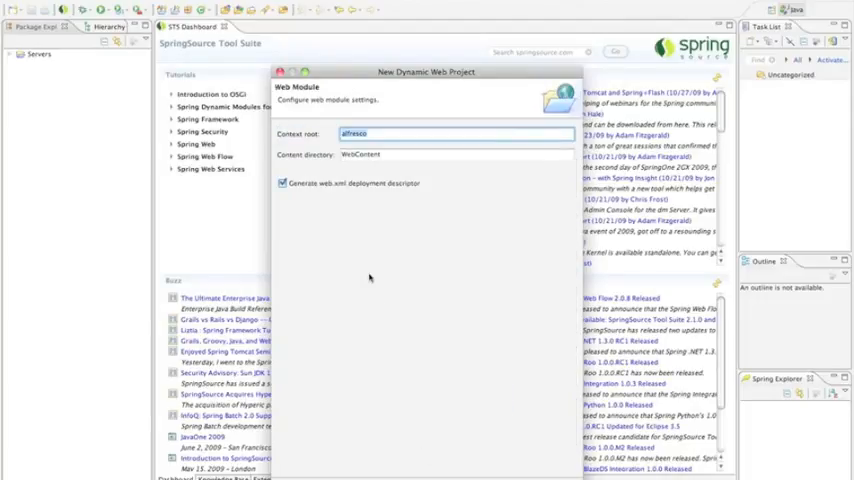
click(282, 184)
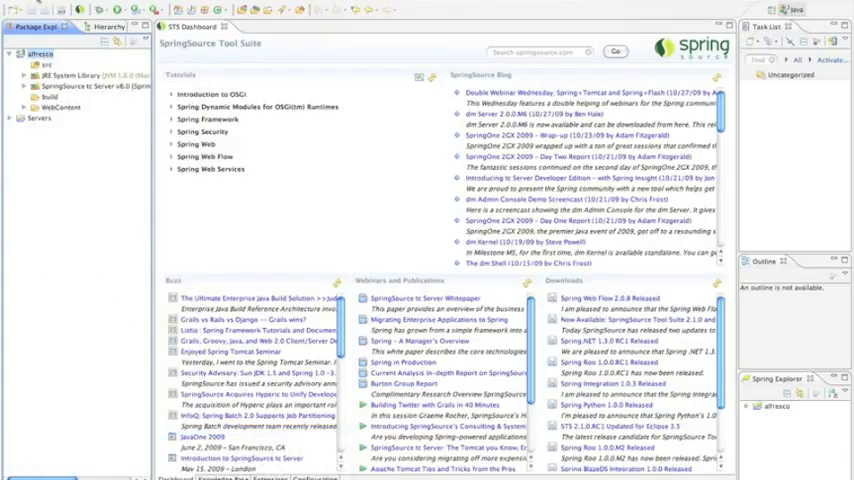
- Launch a Roo shell for the alfresco project via Spring Tools
right_click(36, 52)
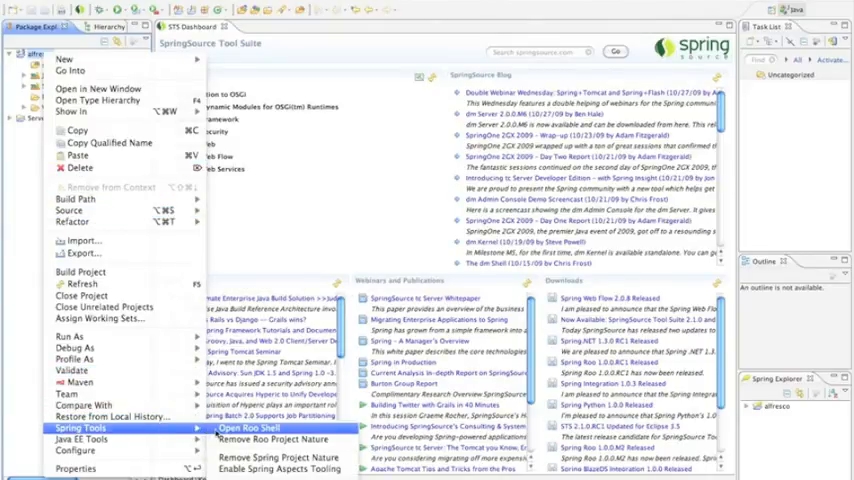
click(248, 428)
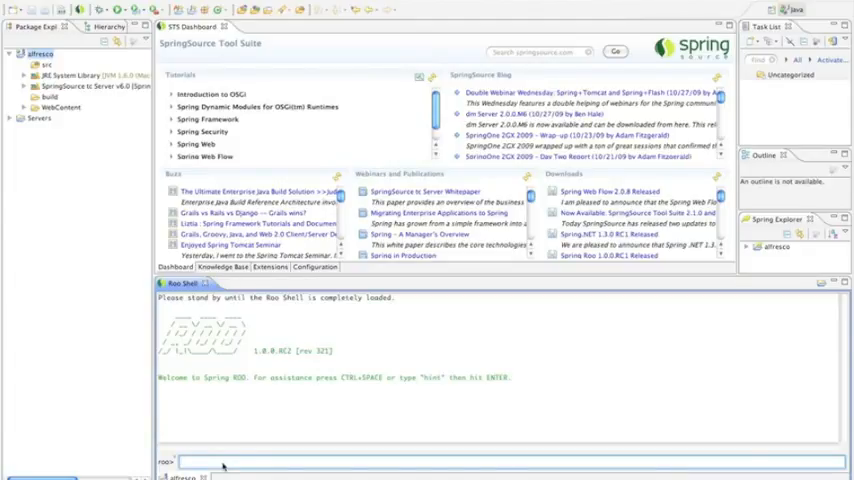
- Run the Roo project command with --topLevelPackage to generate pom.xml and application context
text(project)
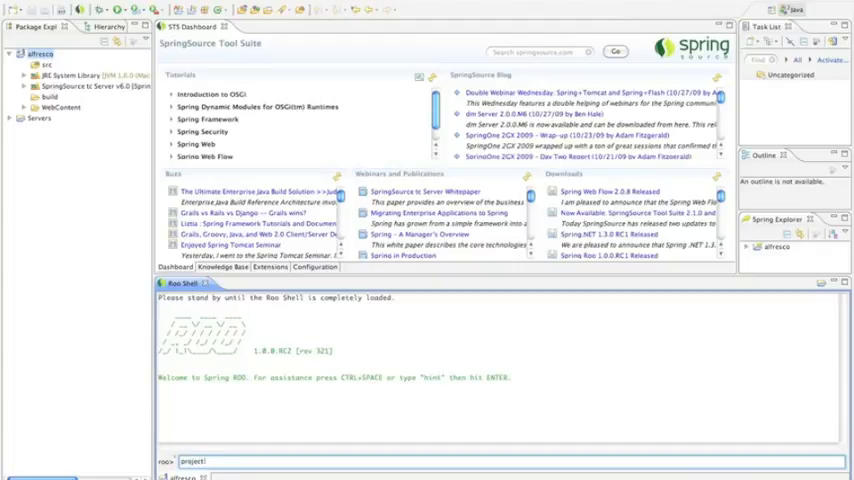
text(--topLevelPackage)
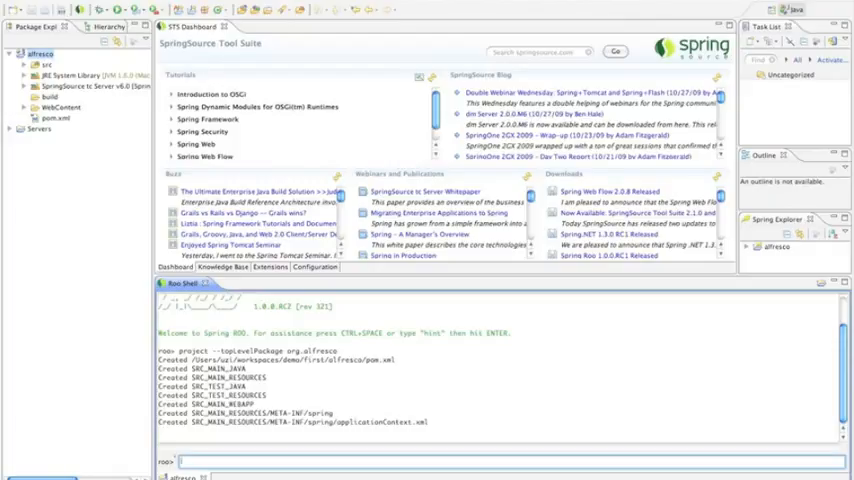
- Run the Roo install command for the Surf add-on to generate the web views and site files
text(install)
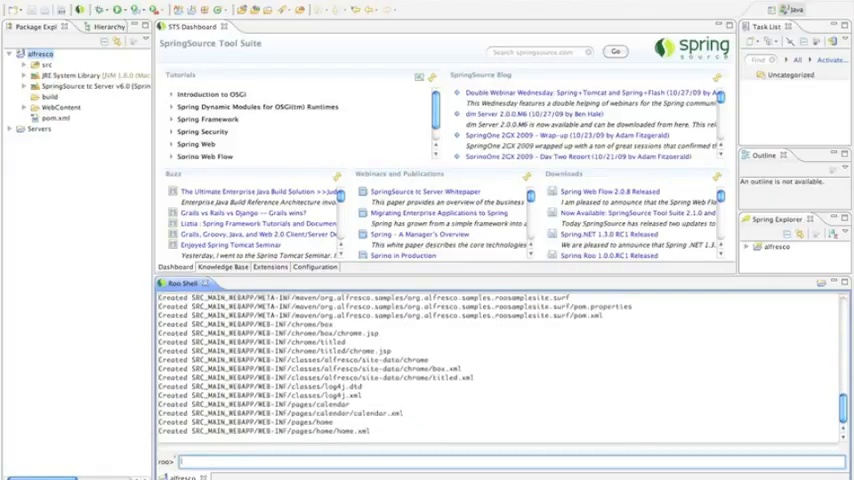
scroll(down, 3)
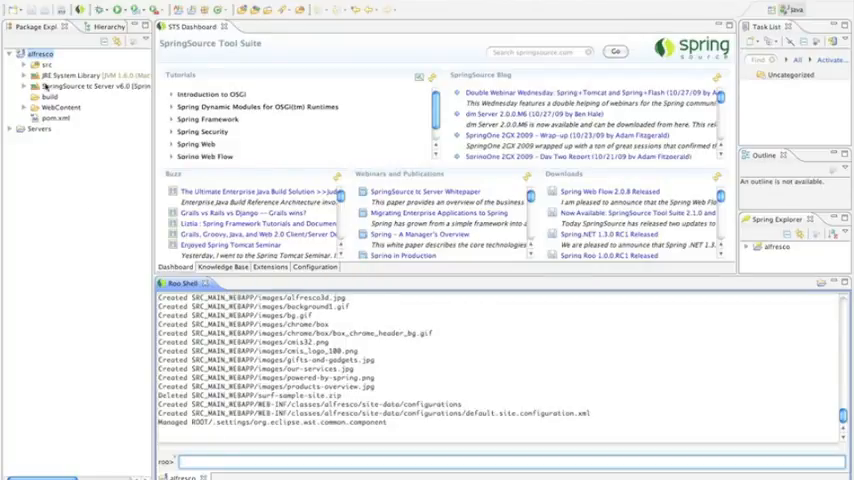
- Enable Maven dependency management on the alfresco project
right_click(44, 52)
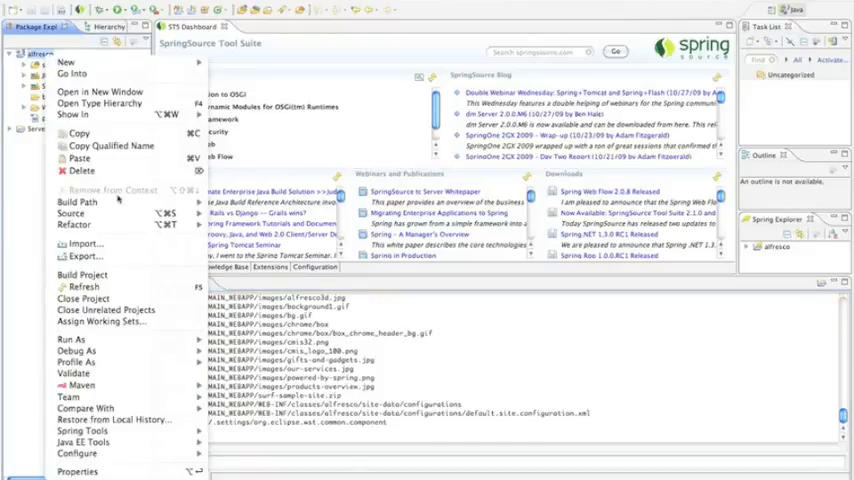
mouse_move(80, 384)
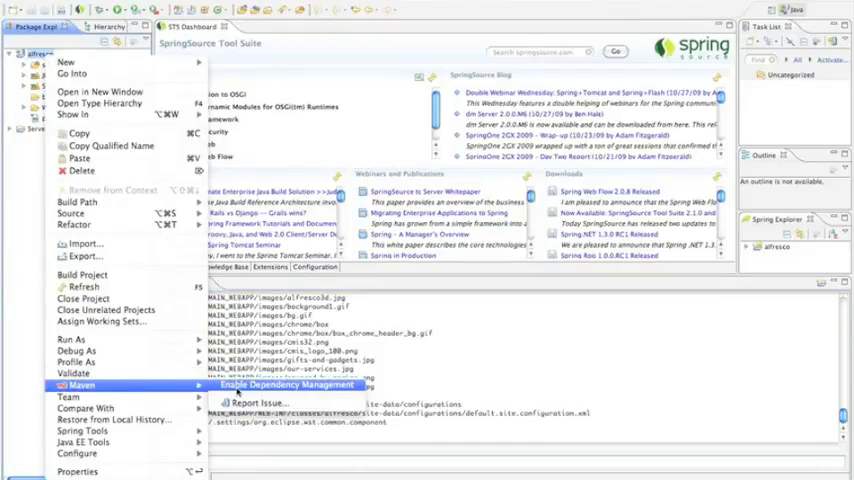
click(286, 384)
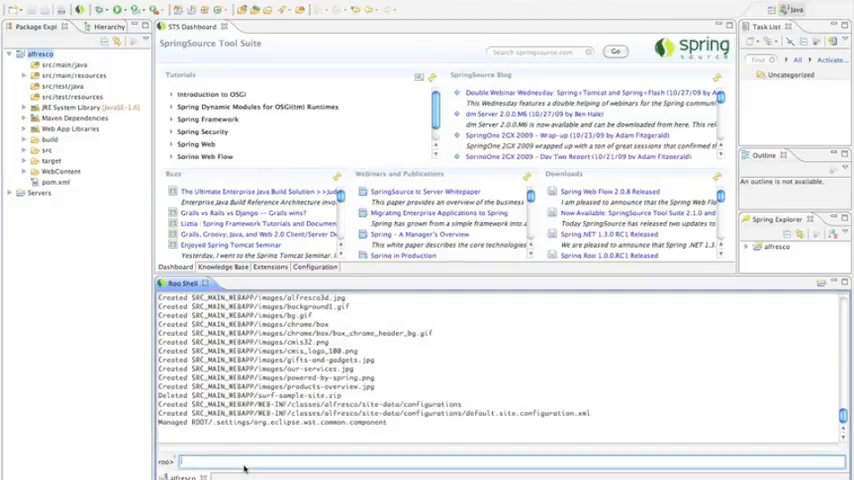
- Deploy alfresco from the Roo shell to the SpringSource tc Server v6.0
text(deploy!)
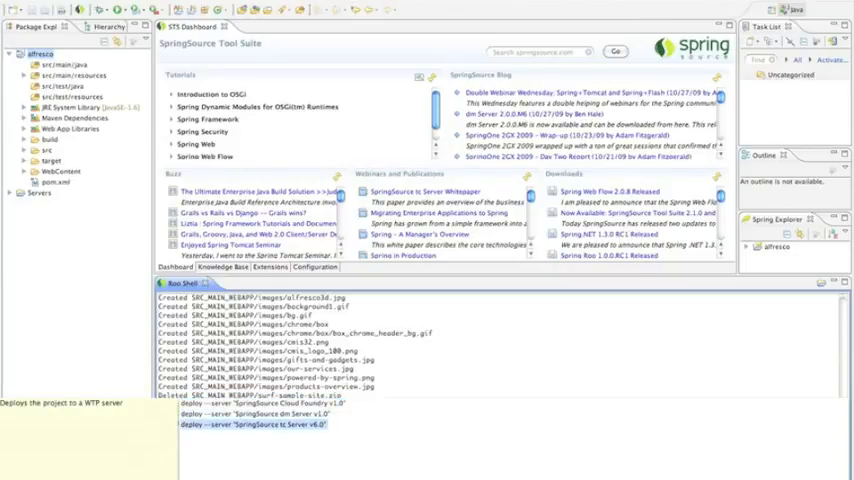
click(224, 284)
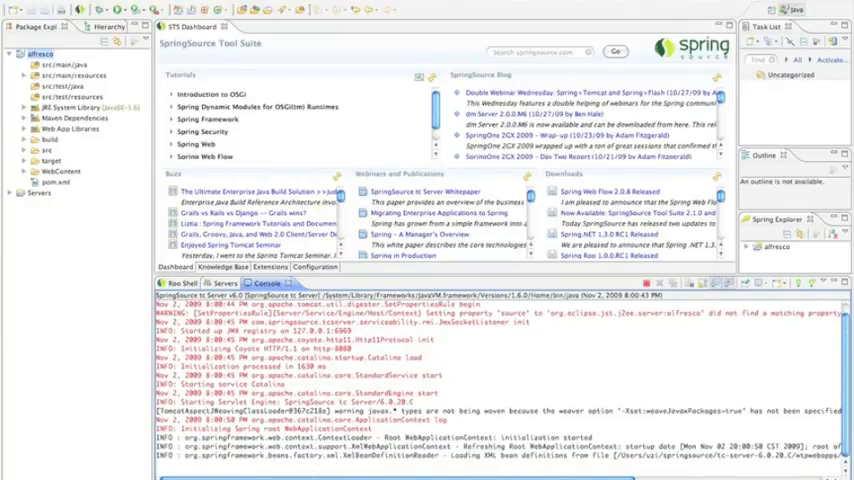
scroll(down, 3)
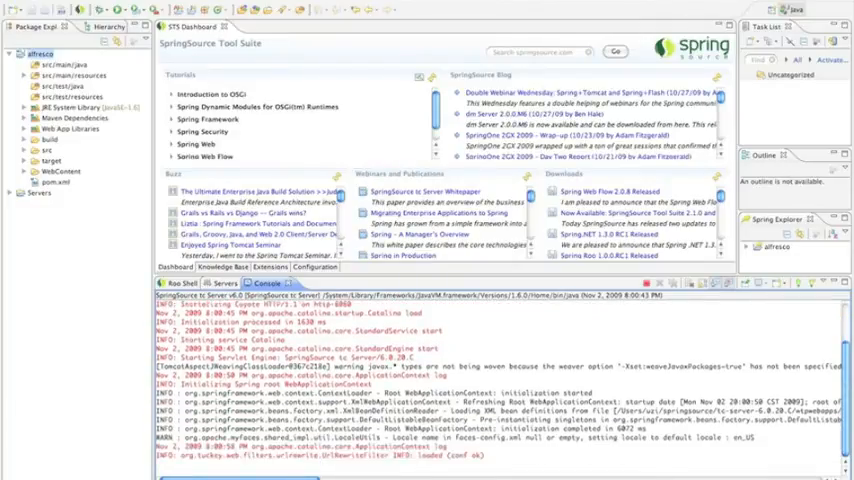
- Confirm the alfresco deployment under tc Server in the Servers view and launch Safari
click(224, 284)
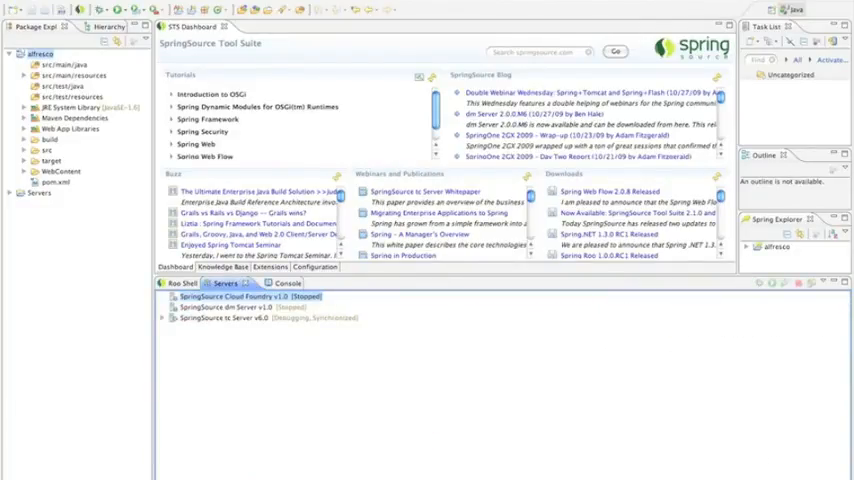
click(164, 318)
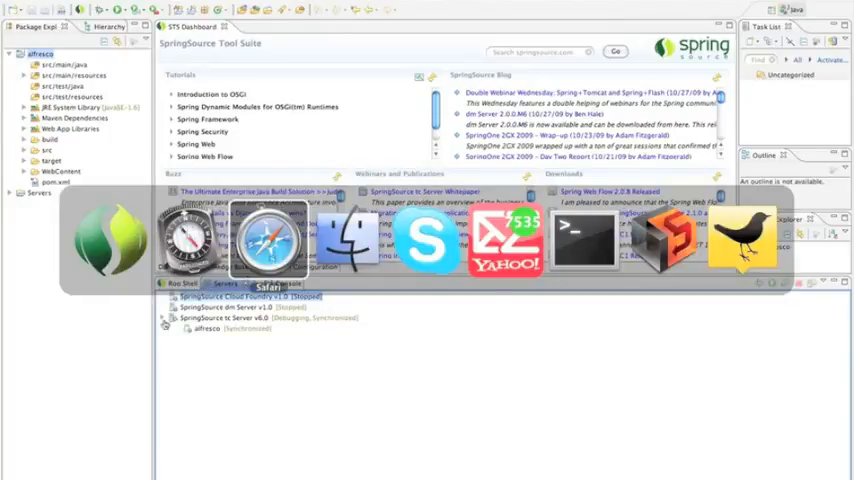
click(268, 238)
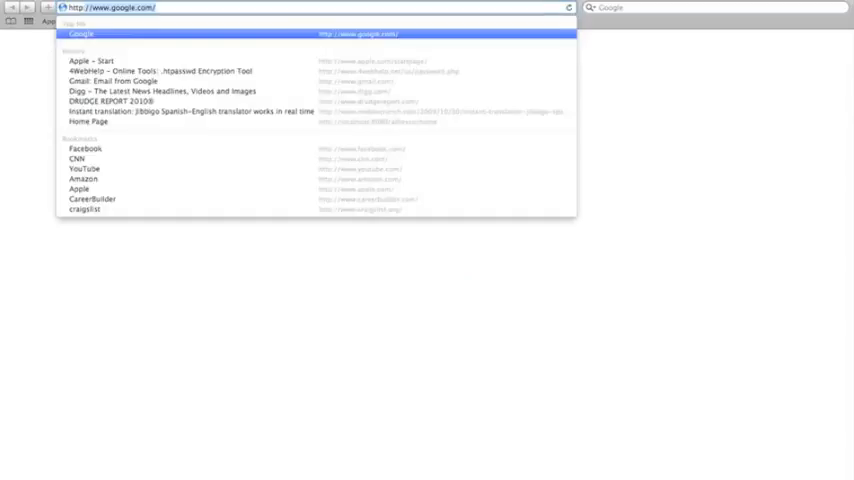